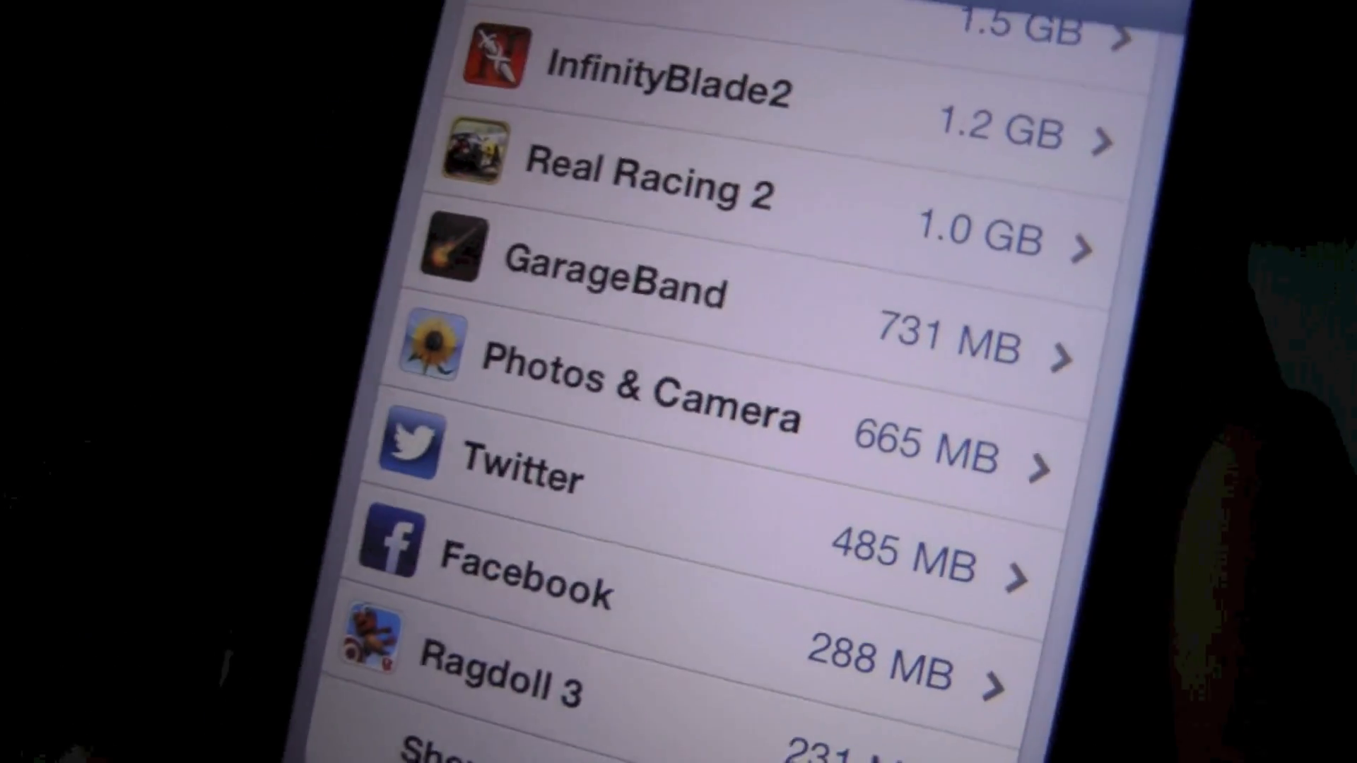
# - Show the App Store Top Charts and swipe the Free row to Zombiewood and Fix-it Felix
pyautogui.scroll(3)
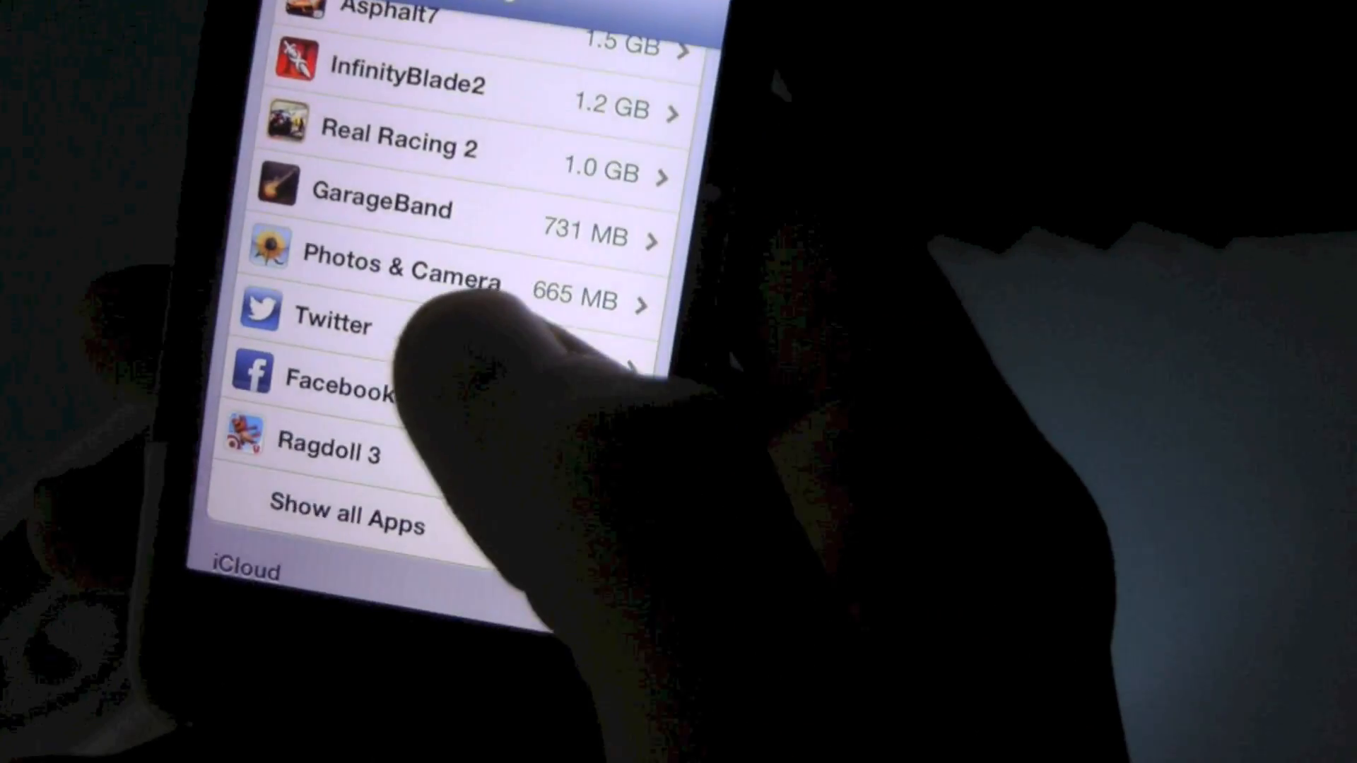
pyautogui.click(333, 321)
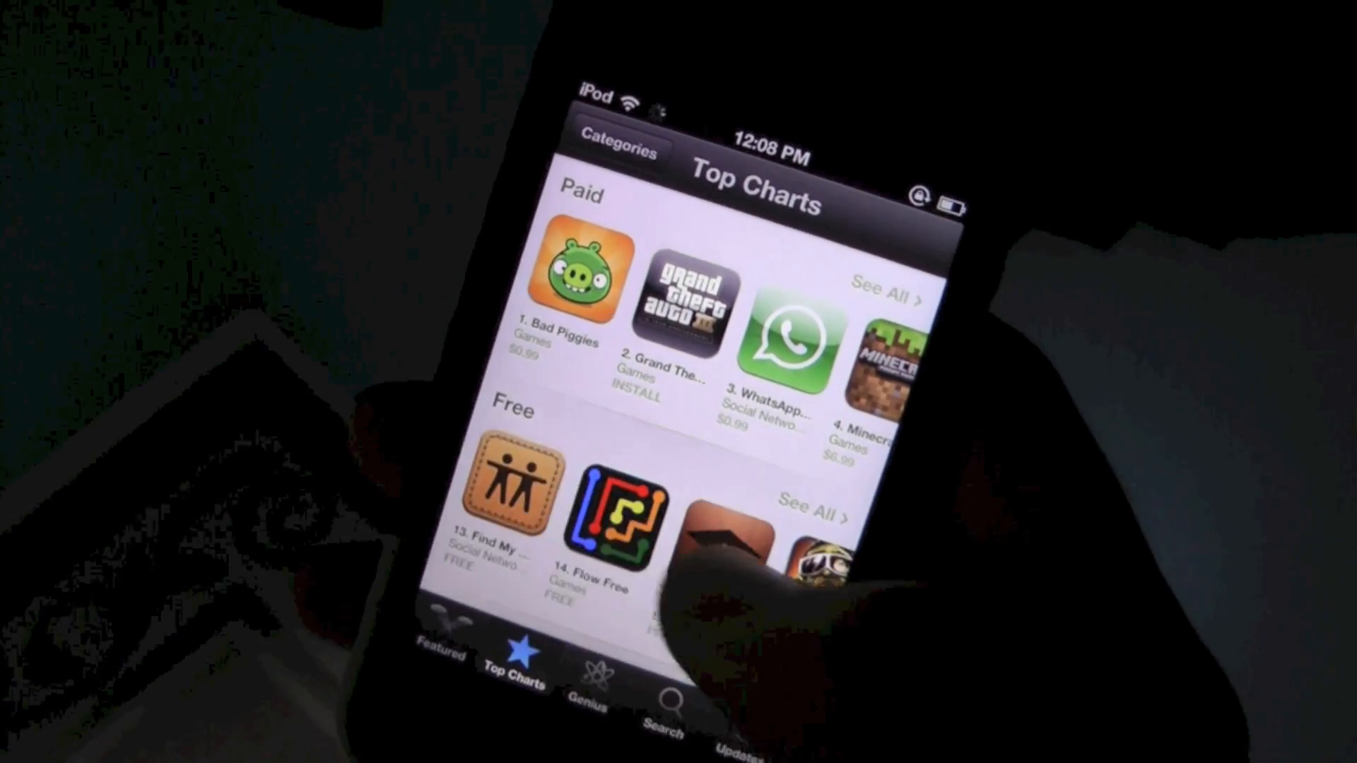
pyautogui.hscroll(-3)
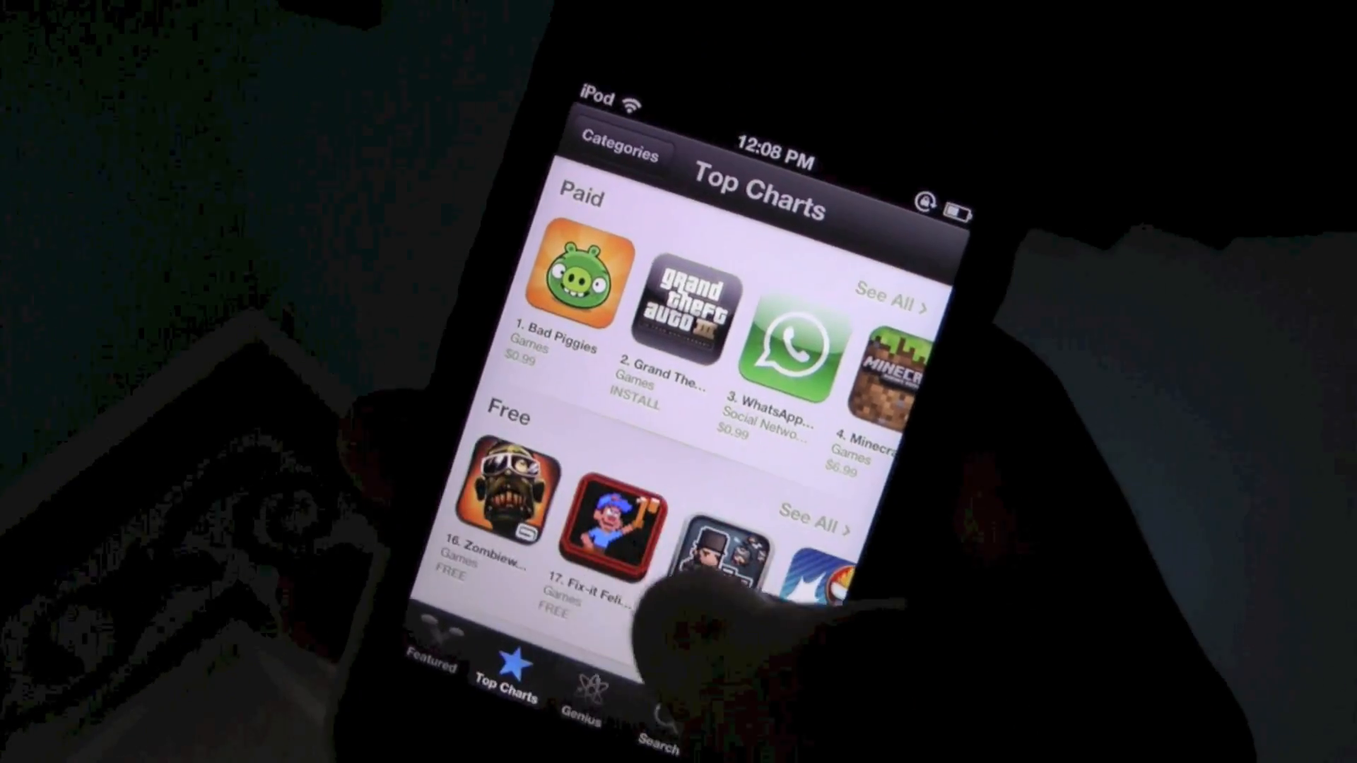